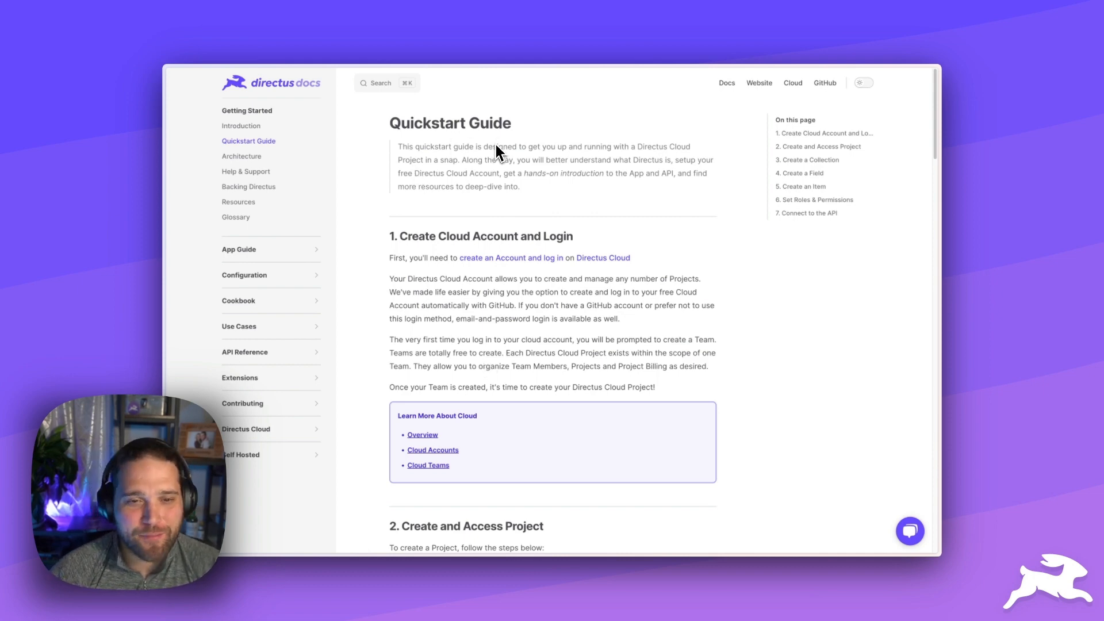
{"action": "mouse_move", "coordinate": [570, 315]}
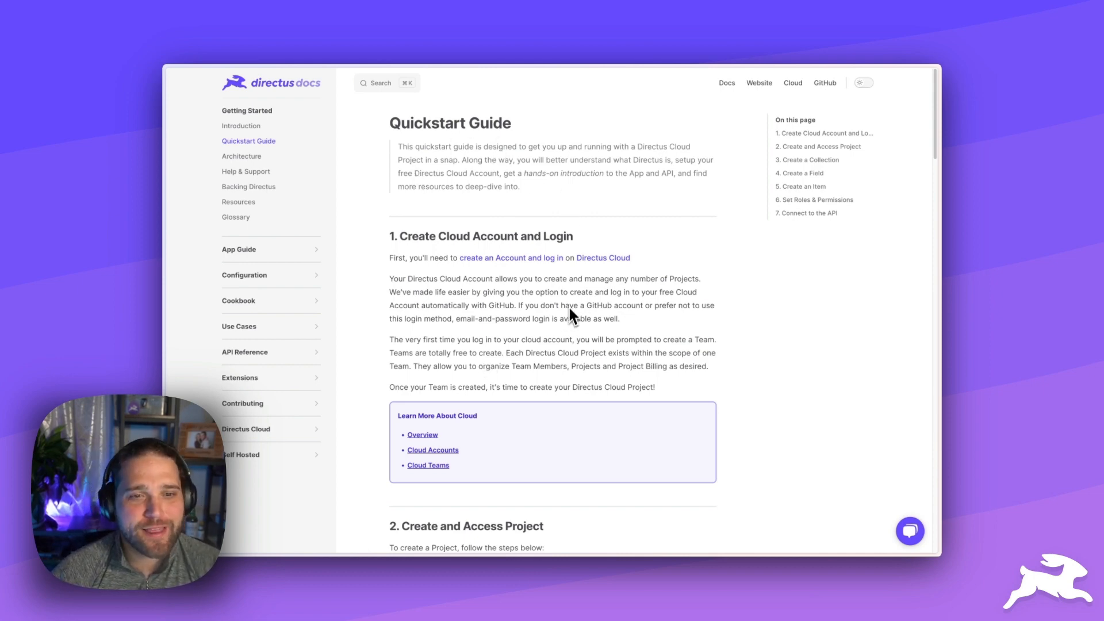
Step: Scroll the Quickstart Guide down to the 'How helpful was this article?' prompt
{"action": "scroll", "scroll_direction": "down", "scroll_amount": 3}
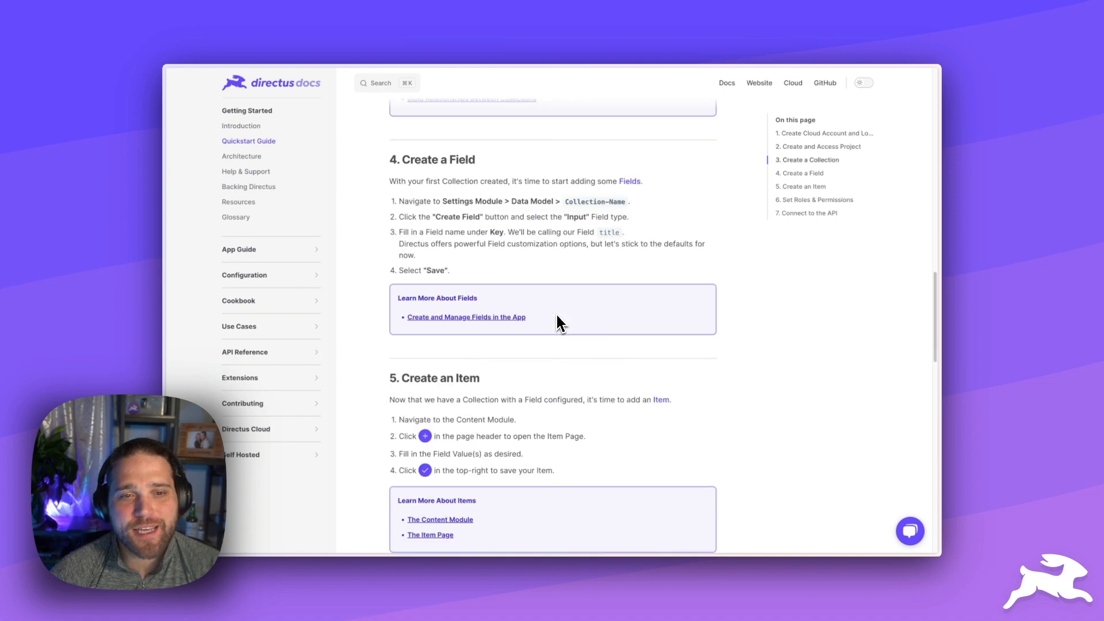
{"action": "scroll", "scroll_direction": "down", "scroll_amount": 3}
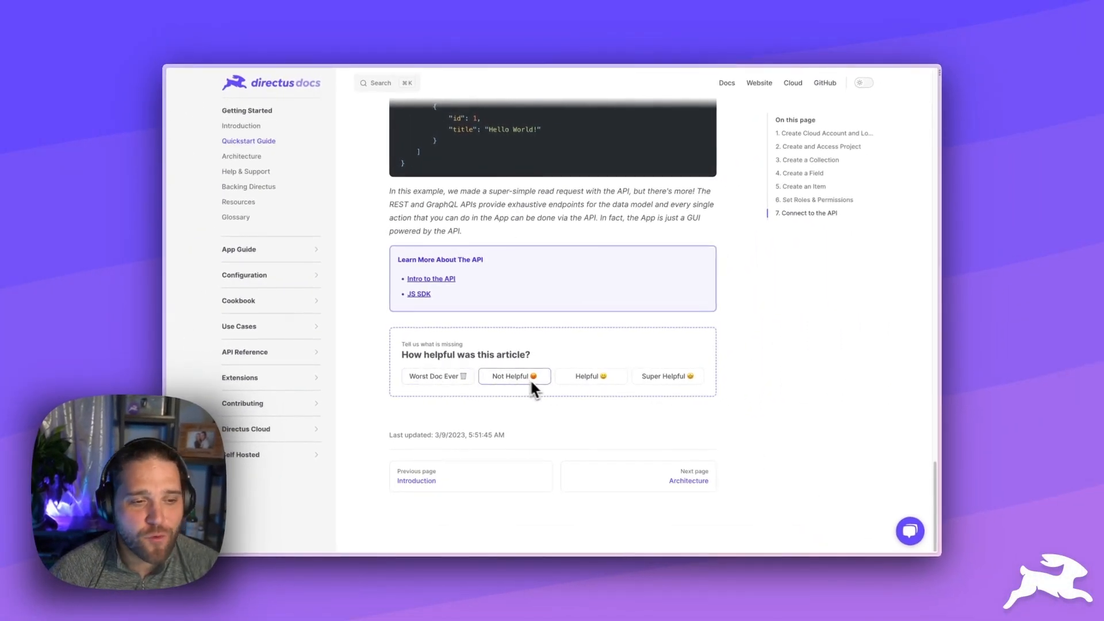
{"action": "mouse_move", "coordinate": [484, 396]}
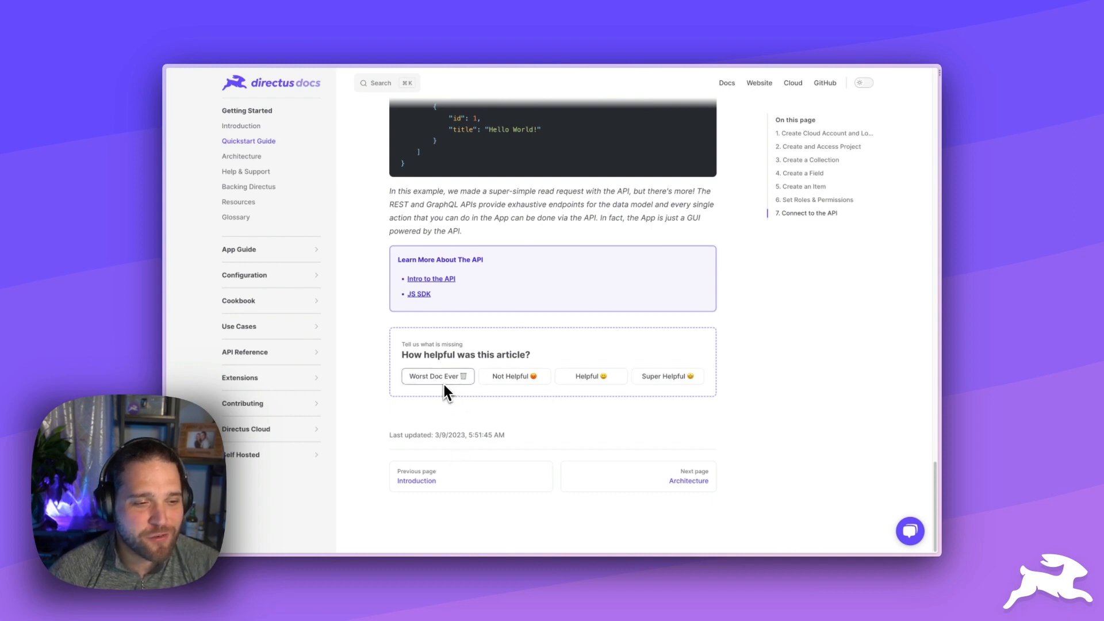
{"action": "mouse_move", "coordinate": [456, 387]}
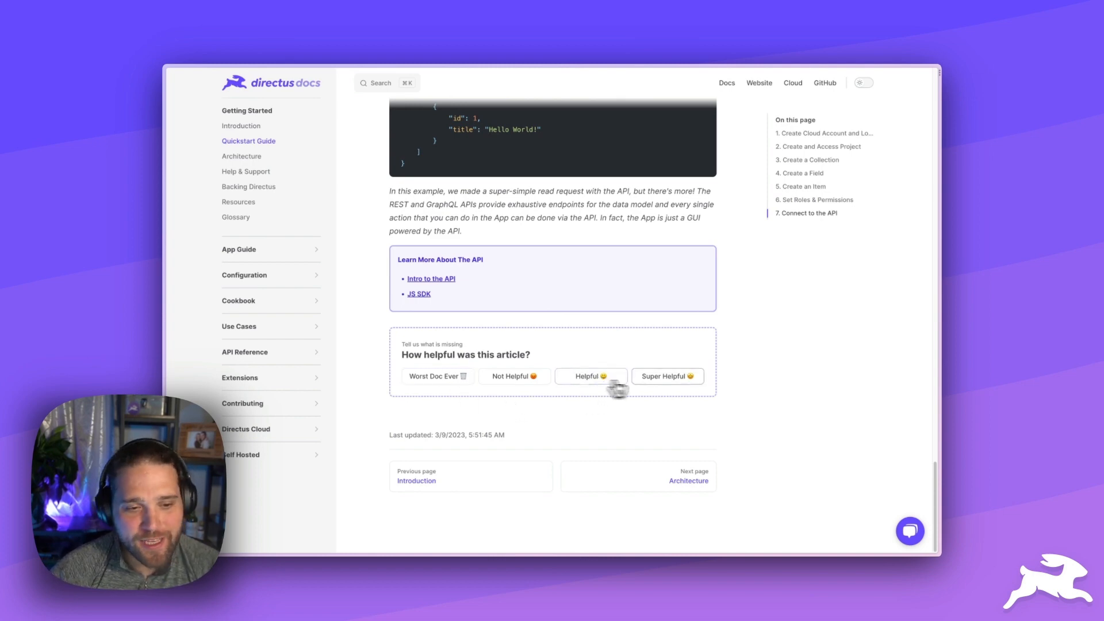
Step: Rate the Quickstart Guide article as Helpful in the feedback widget
{"action": "left_click", "coordinate": [587, 376]}
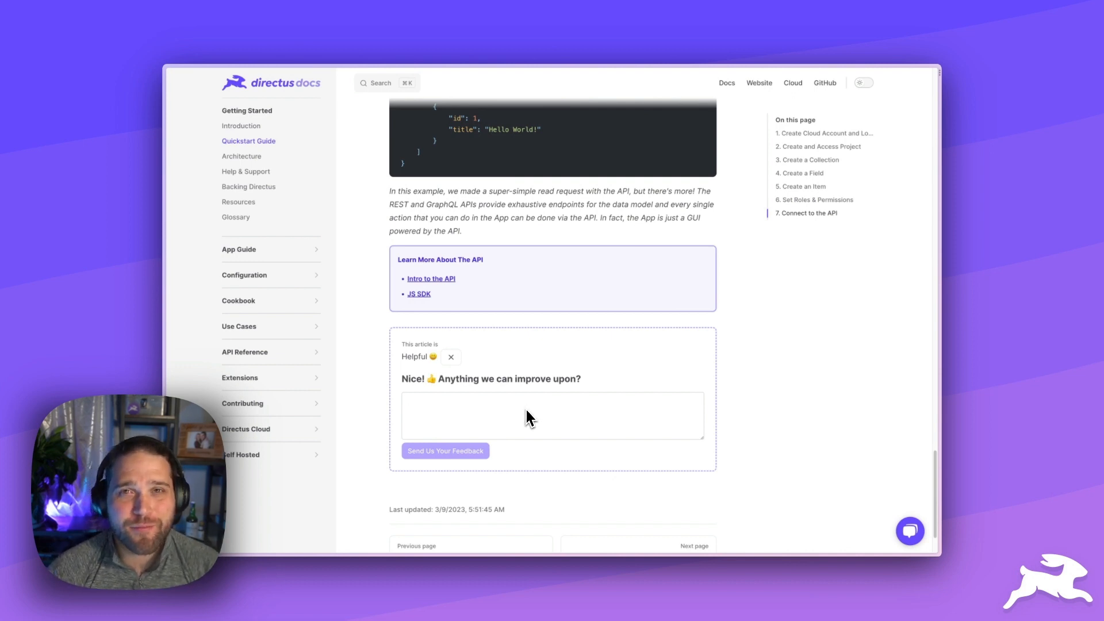
{"action": "mouse_move", "coordinate": [541, 430]}
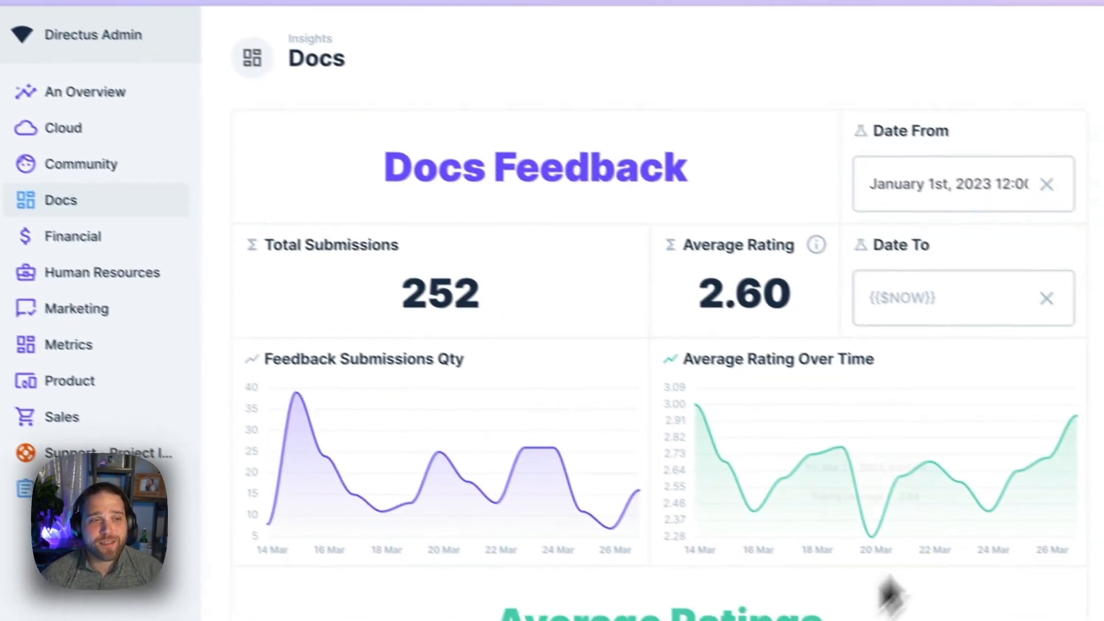
{"action": "mouse_move", "coordinate": [524, 433]}
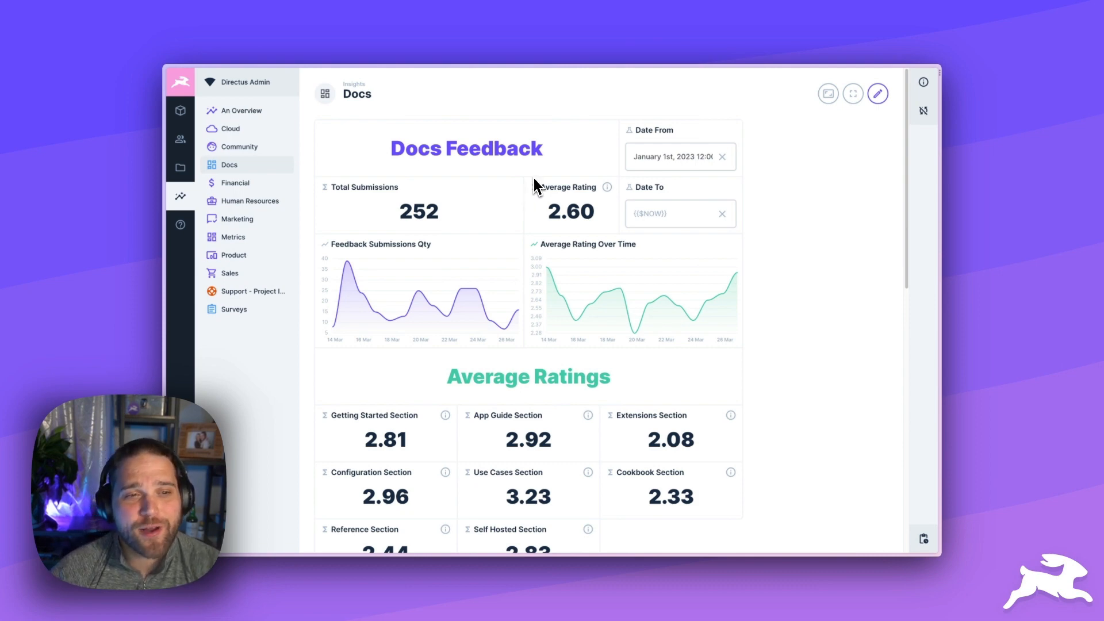
{"action": "mouse_move", "coordinate": [472, 213]}
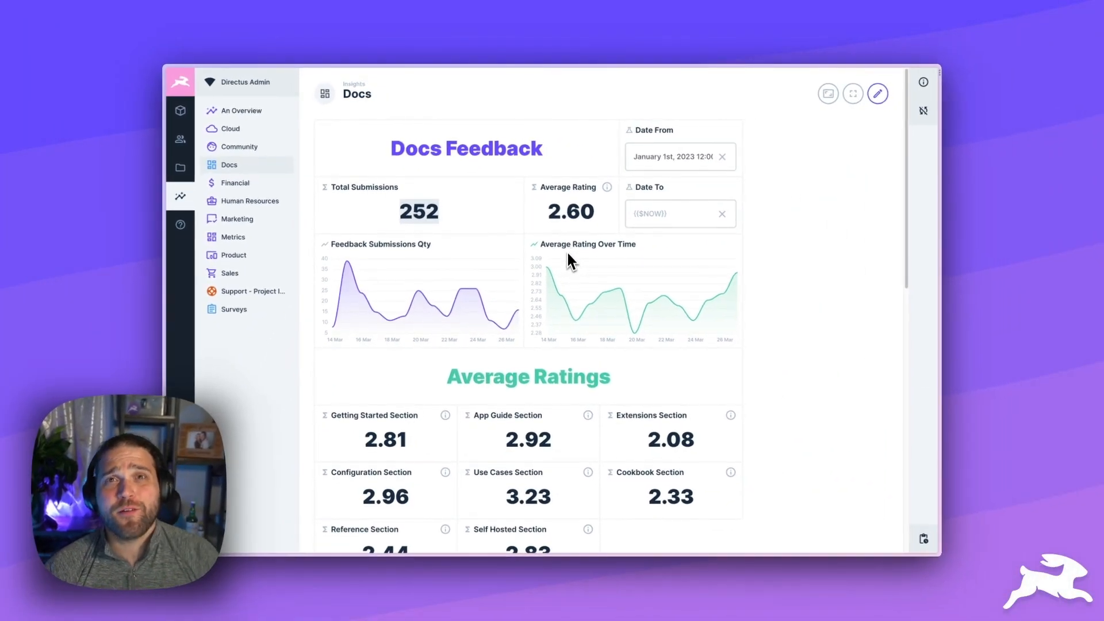
{"action": "mouse_move", "coordinate": [396, 317]}
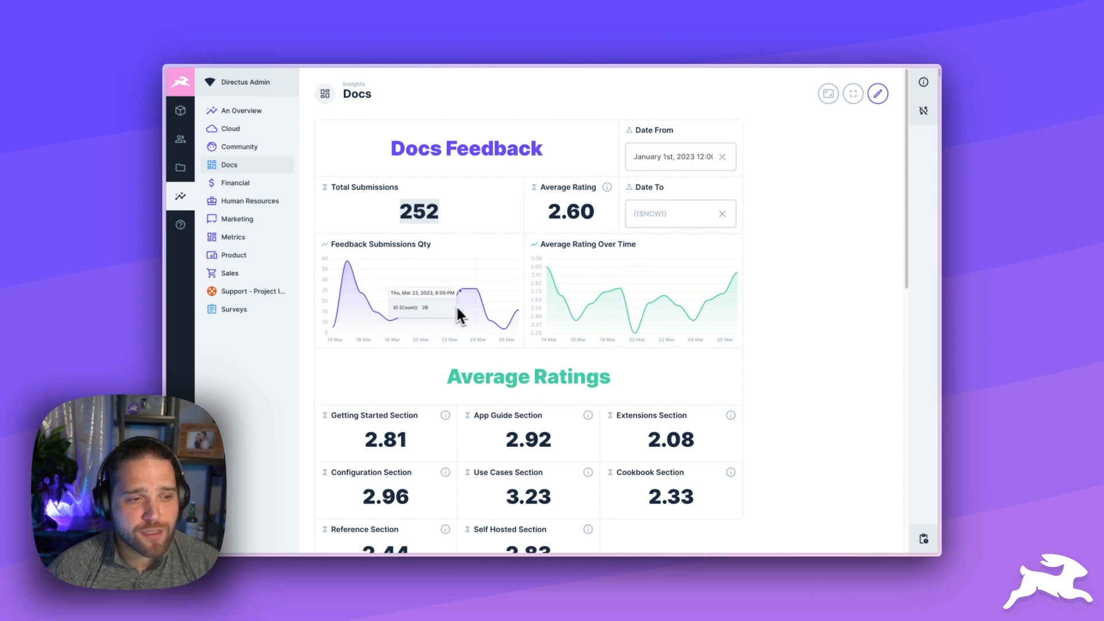
{"action": "mouse_move", "coordinate": [661, 321]}
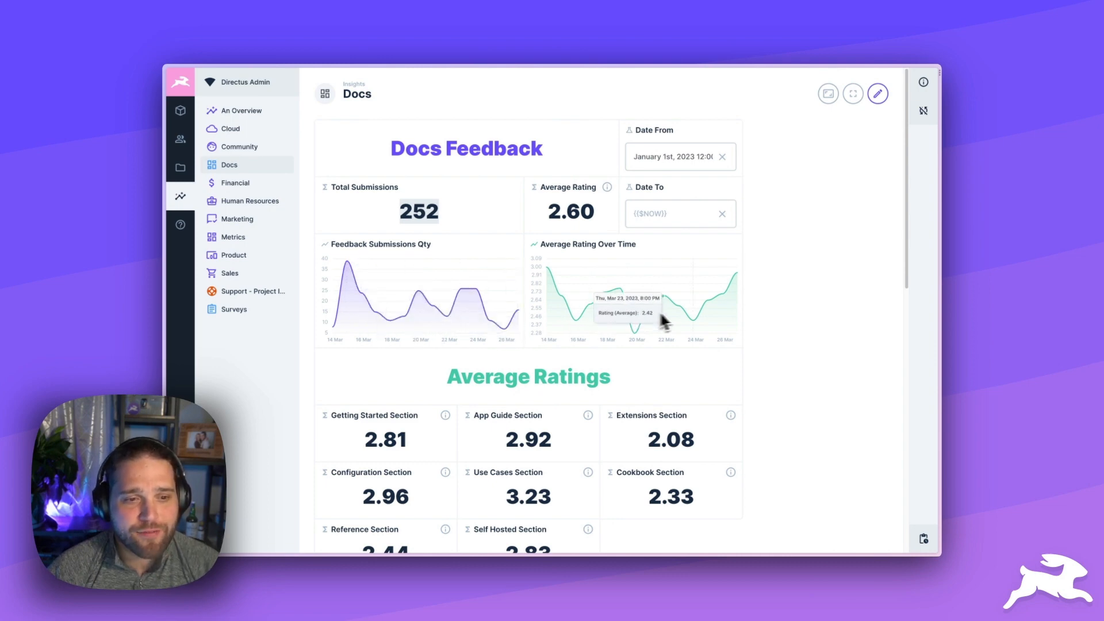
Step: Scroll the Docs dashboard past section ratings to the Submissions comments list
{"action": "scroll", "scroll_direction": "down", "scroll_amount": 3}
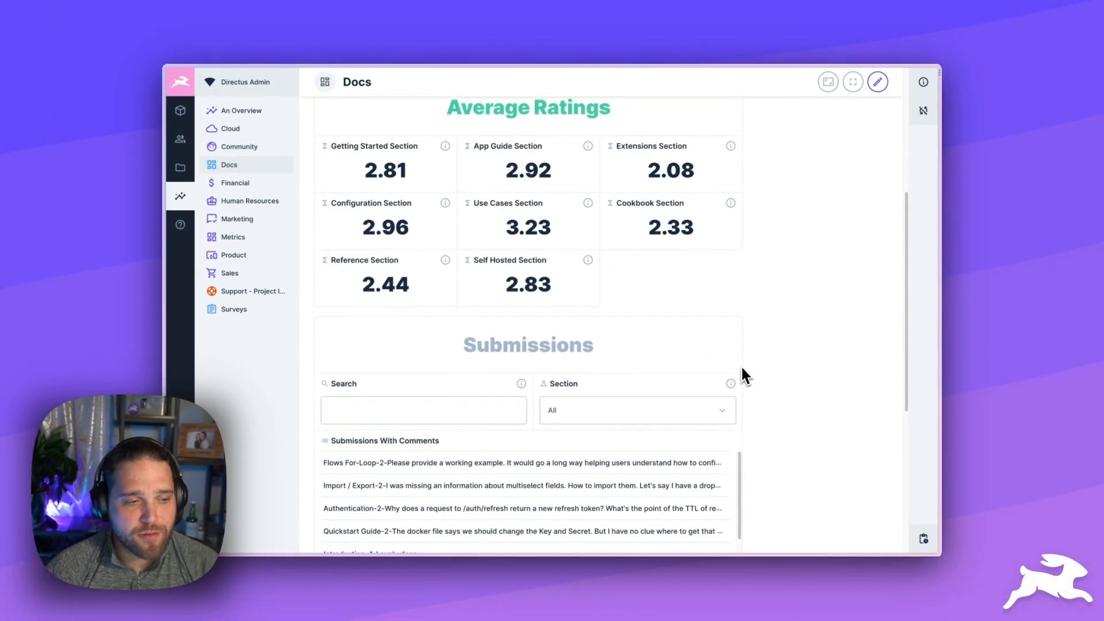
{"action": "scroll", "scroll_direction": "down", "scroll_amount": 3}
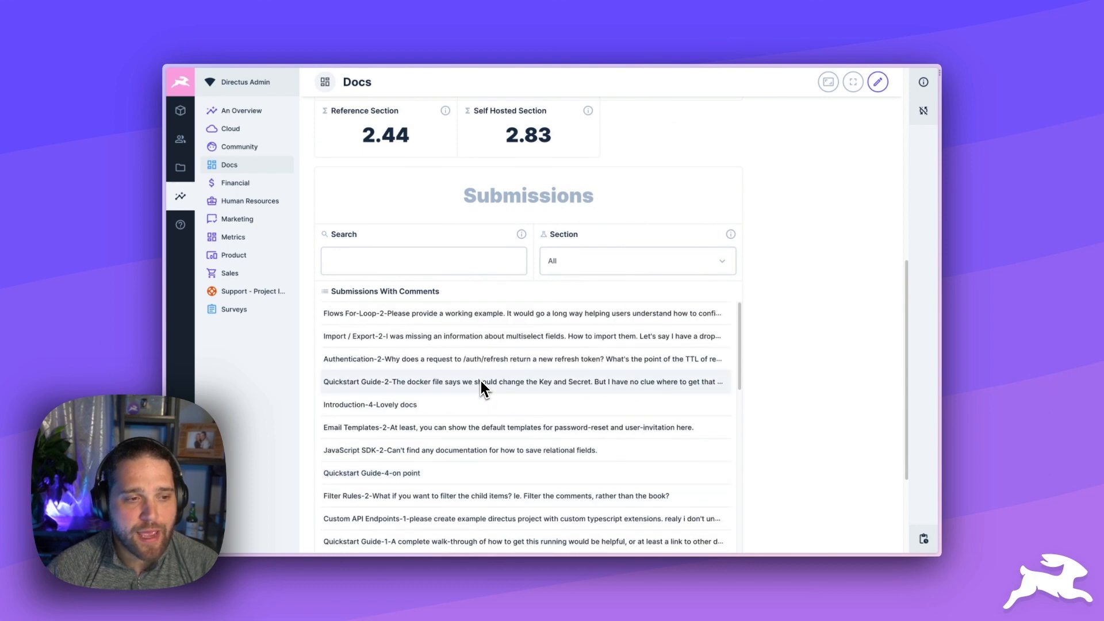
{"action": "mouse_move", "coordinate": [559, 307]}
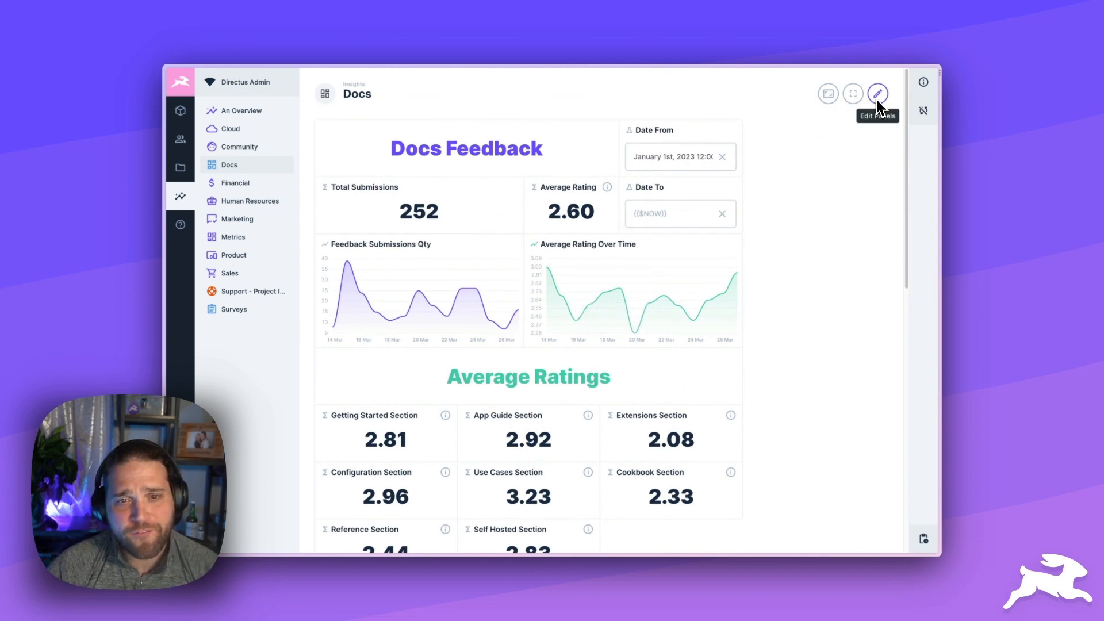
Step: Filter the dashboard to March 19–25, 2023, then clear Date From to pick a new start
{"action": "left_click", "coordinate": [878, 94]}
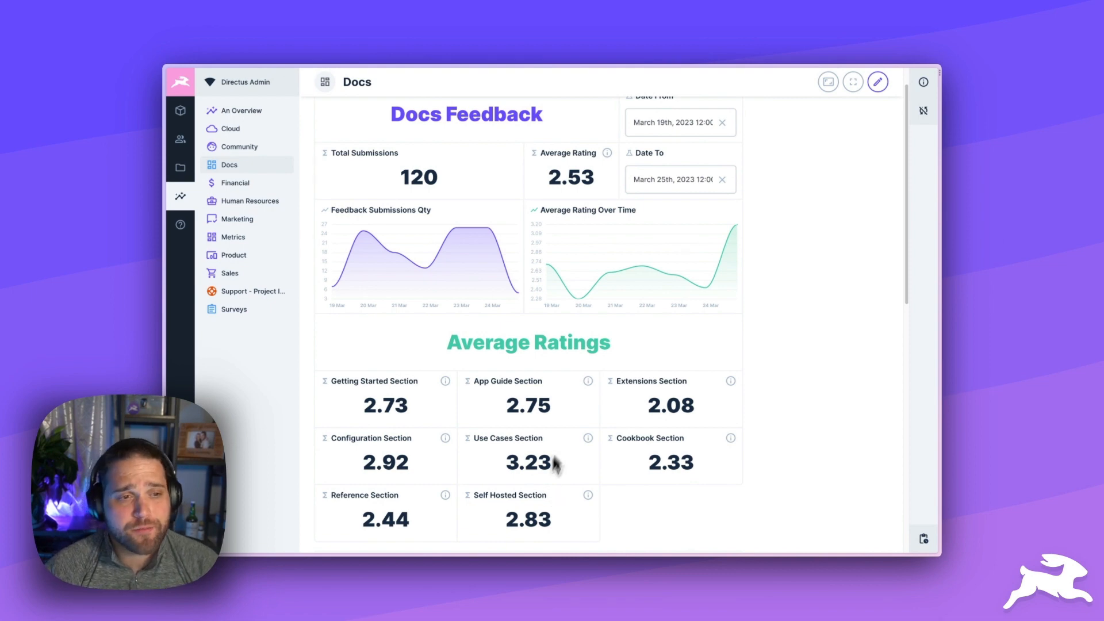
{"action": "mouse_move", "coordinate": [543, 407]}
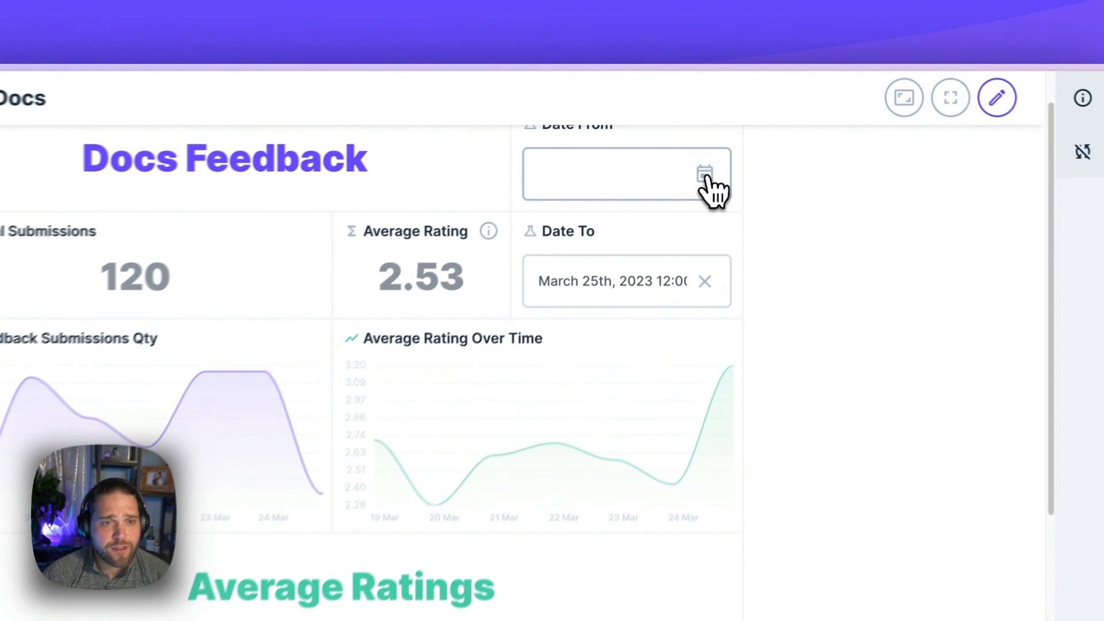
{"action": "left_click", "coordinate": [706, 175]}
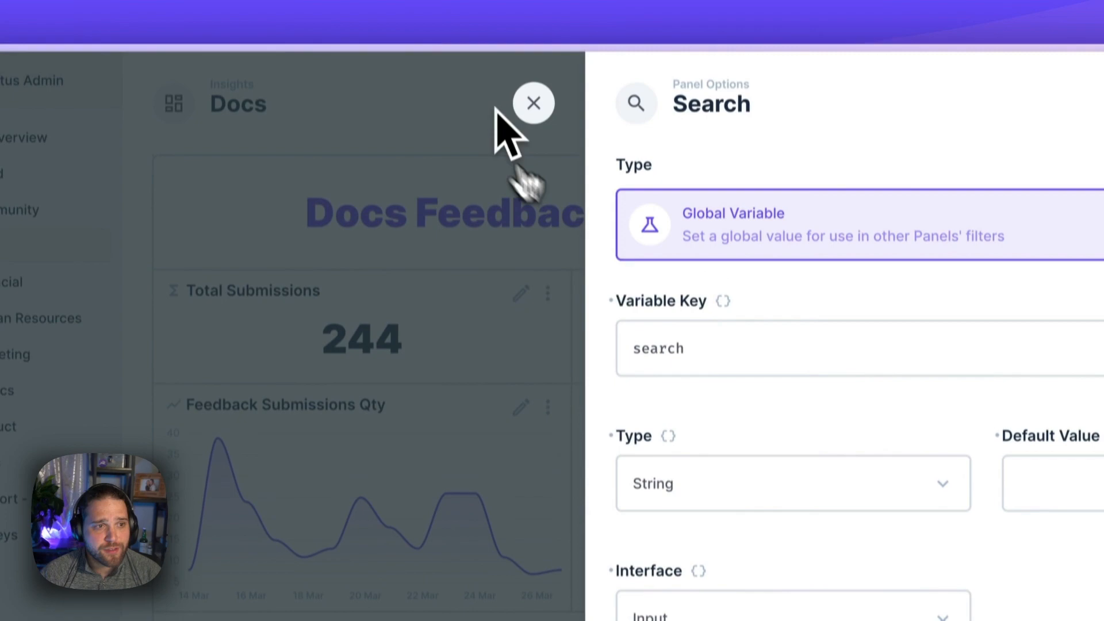
Step: Filter submissions to the Extensions section, then set the Section filter back to All
{"action": "left_click", "coordinate": [534, 103]}
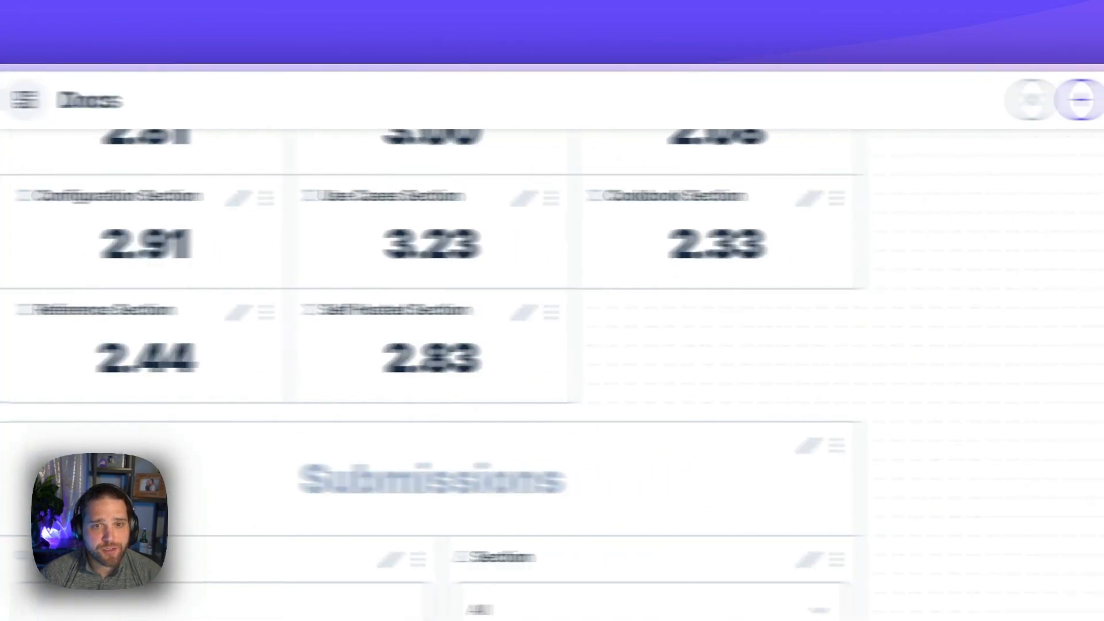
{"action": "scroll", "scroll_direction": "down", "scroll_amount": 3}
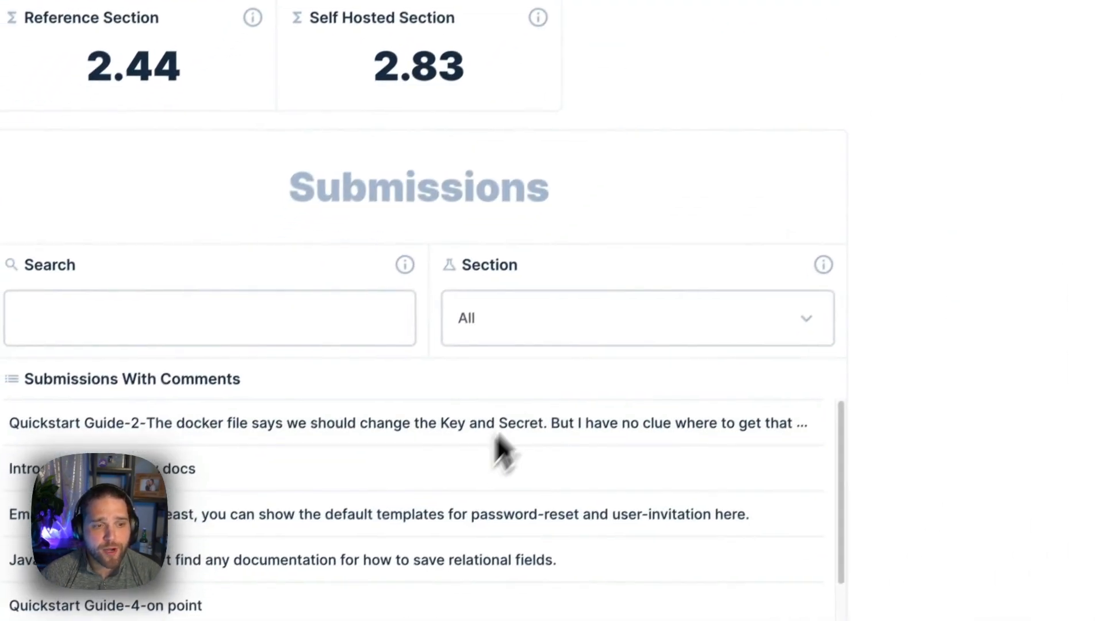
{"action": "left_click", "coordinate": [636, 317]}
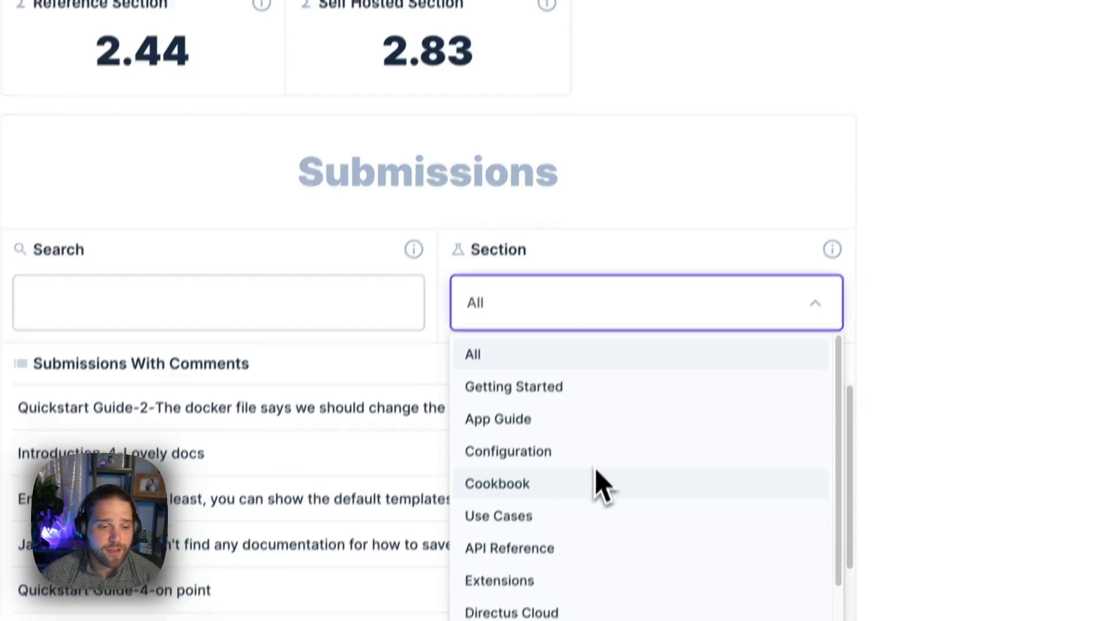
{"action": "left_click", "coordinate": [499, 581]}
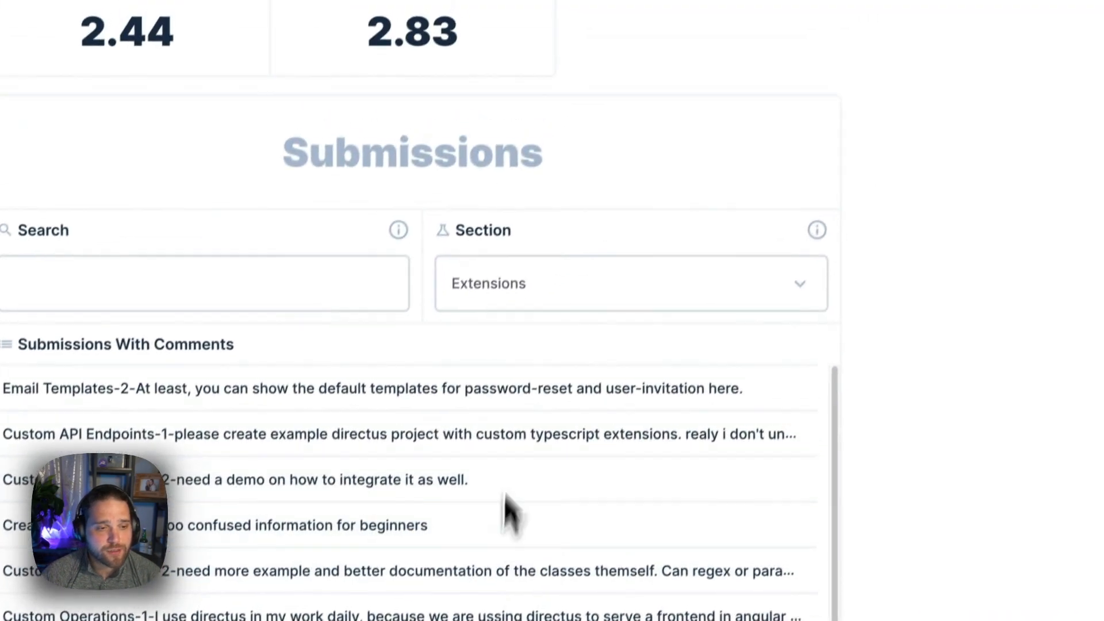
{"action": "left_click", "coordinate": [627, 283]}
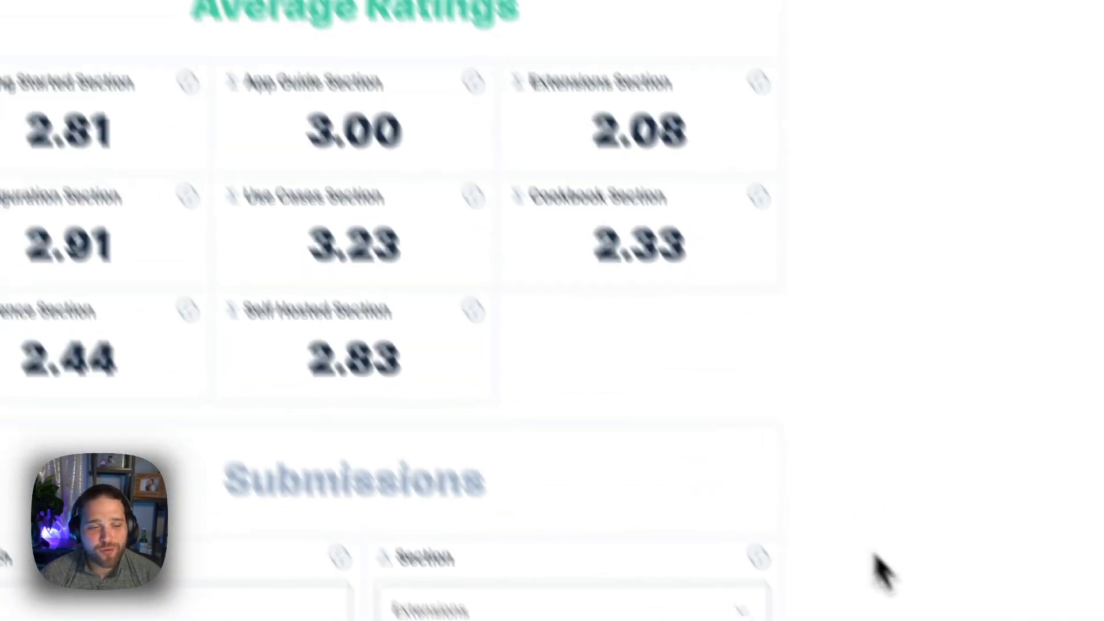
{"action": "left_click", "coordinate": [660, 236]}
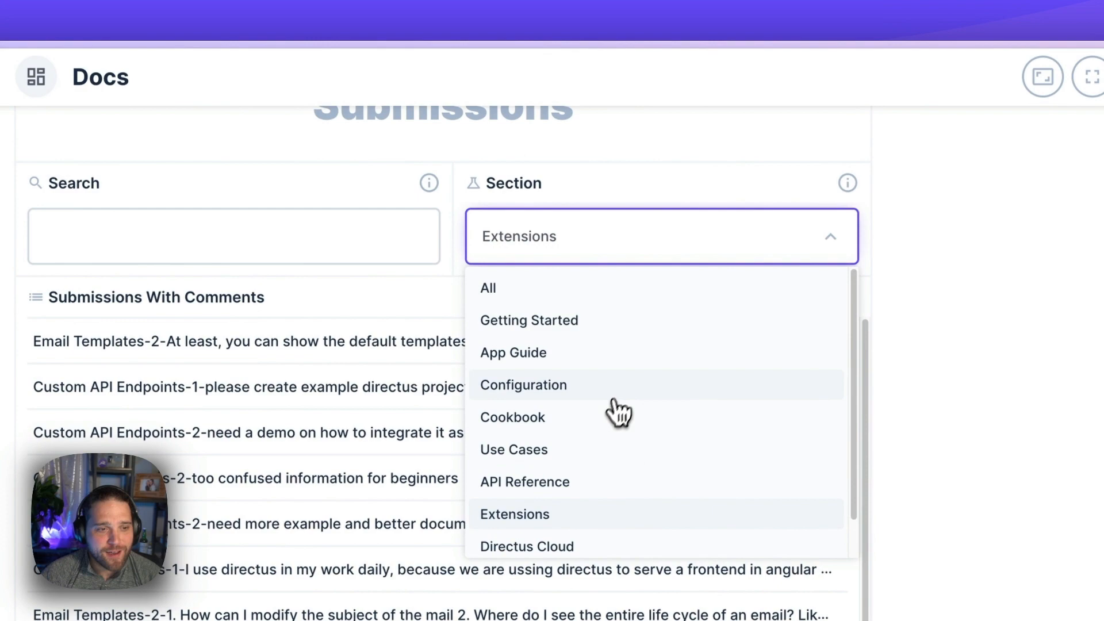
{"action": "left_click", "coordinate": [524, 385]}
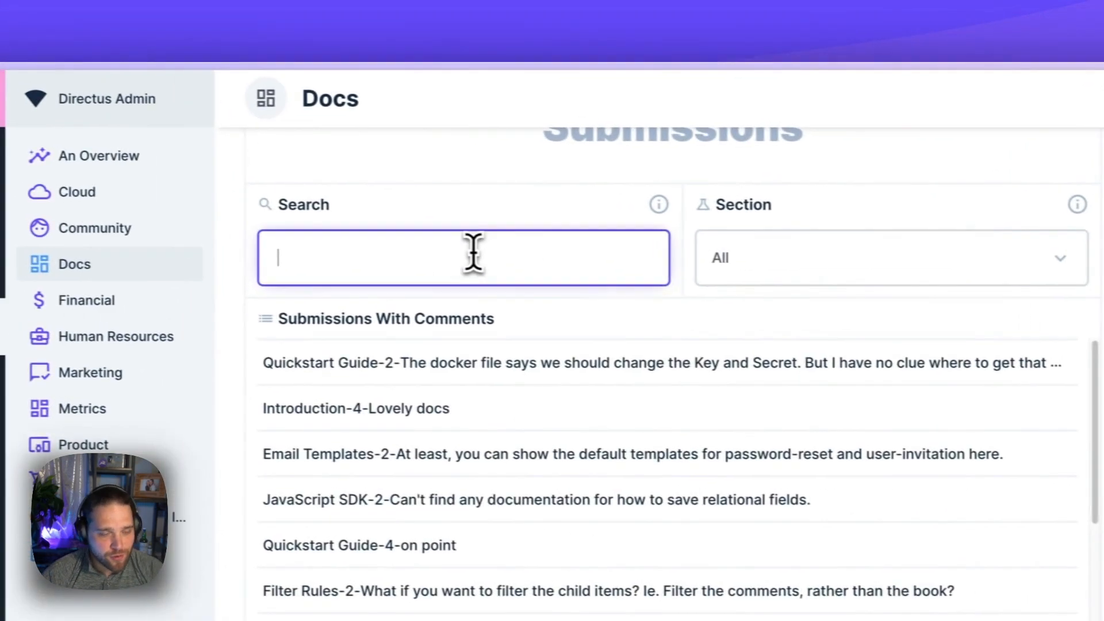
Step: Search submissions for 'inter' to leave only the Custom Interfaces comment
{"action": "type", "text": "interfac"}
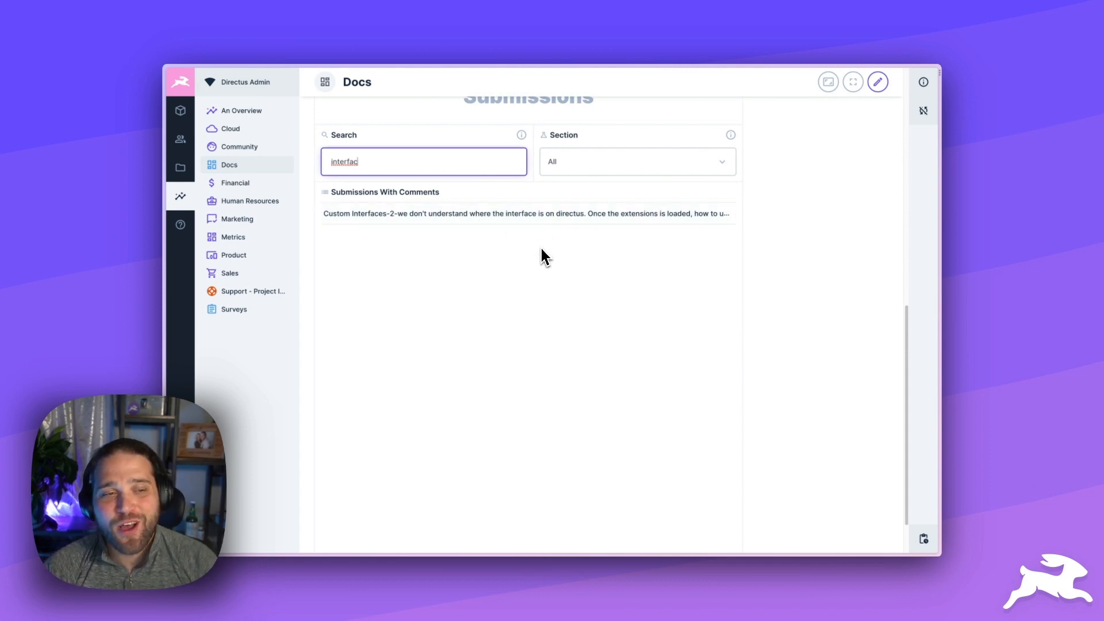
{"action": "mouse_move", "coordinate": [569, 308]}
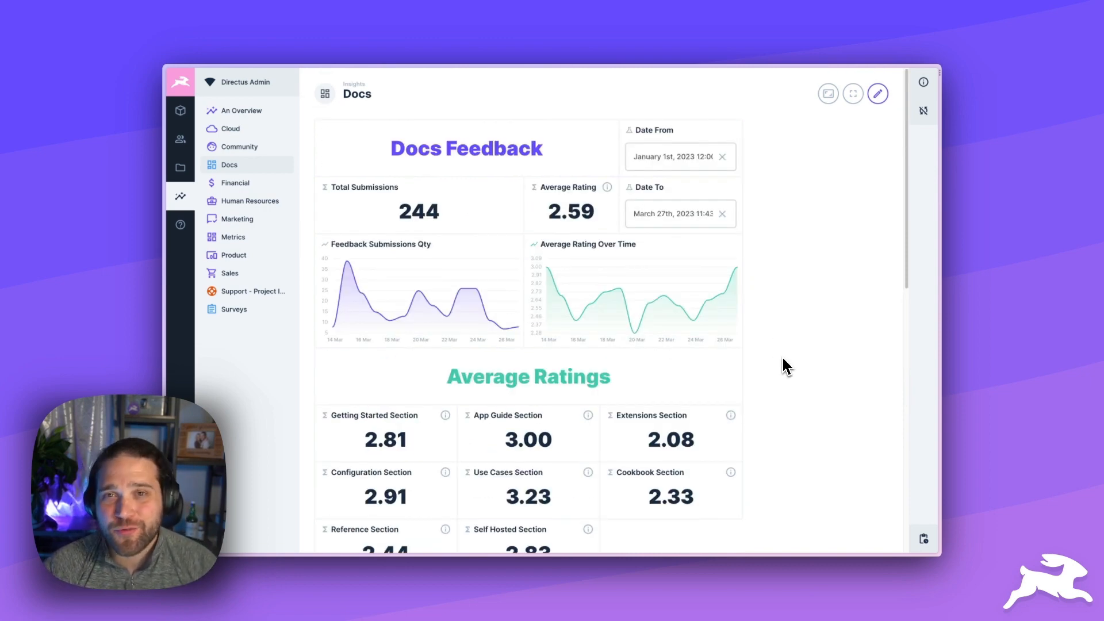
{"action": "mouse_move", "coordinate": [790, 355]}
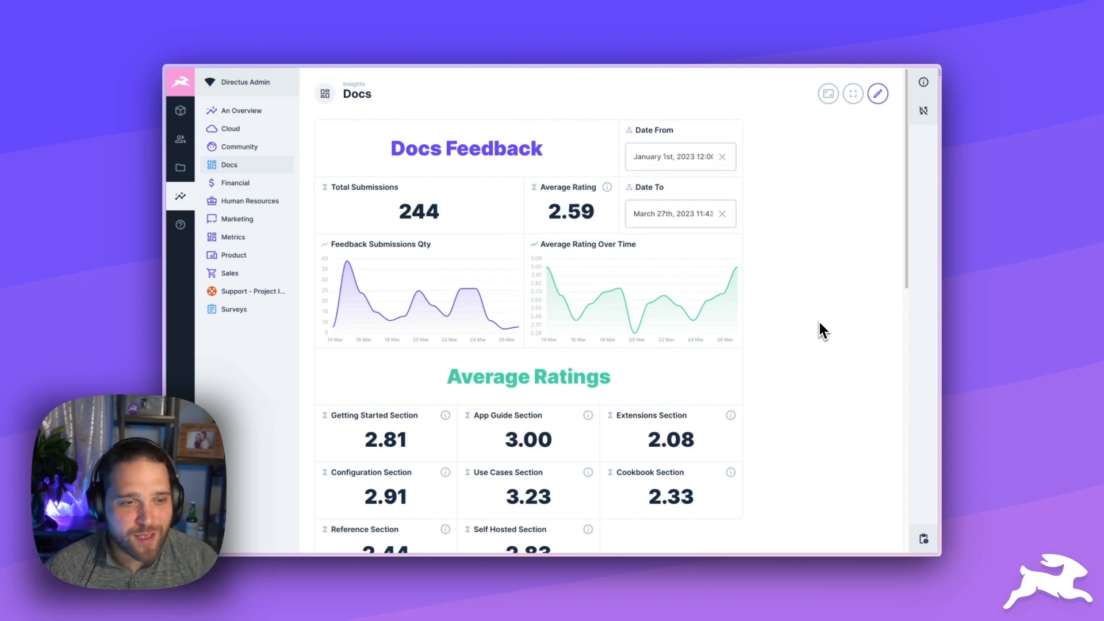
{"action": "mouse_move", "coordinate": [817, 324]}
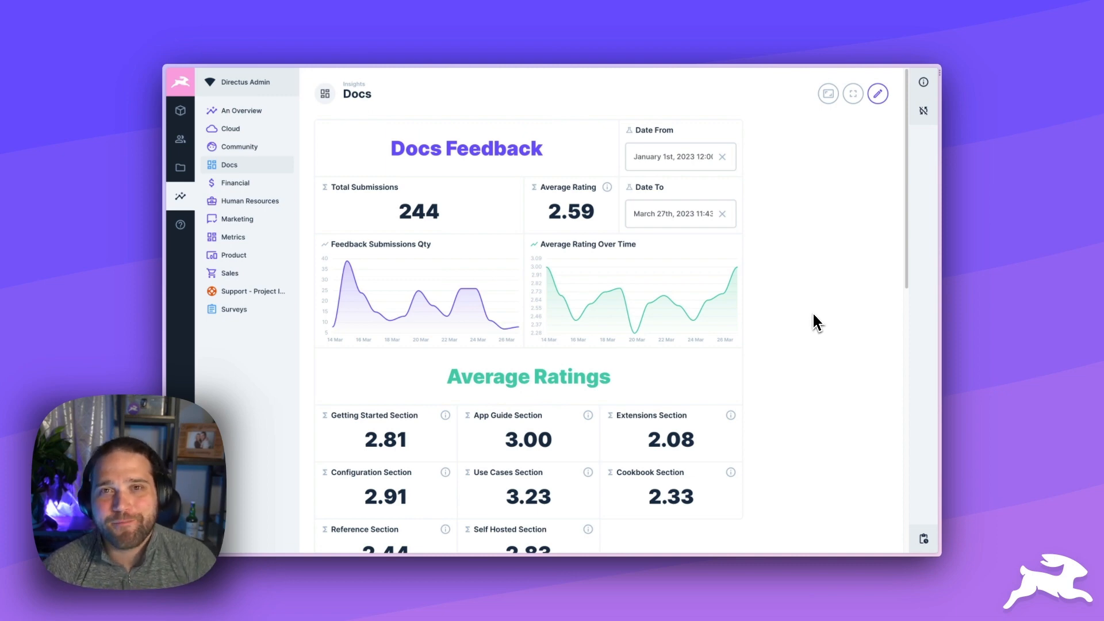
{"action": "mouse_move", "coordinate": [815, 314]}
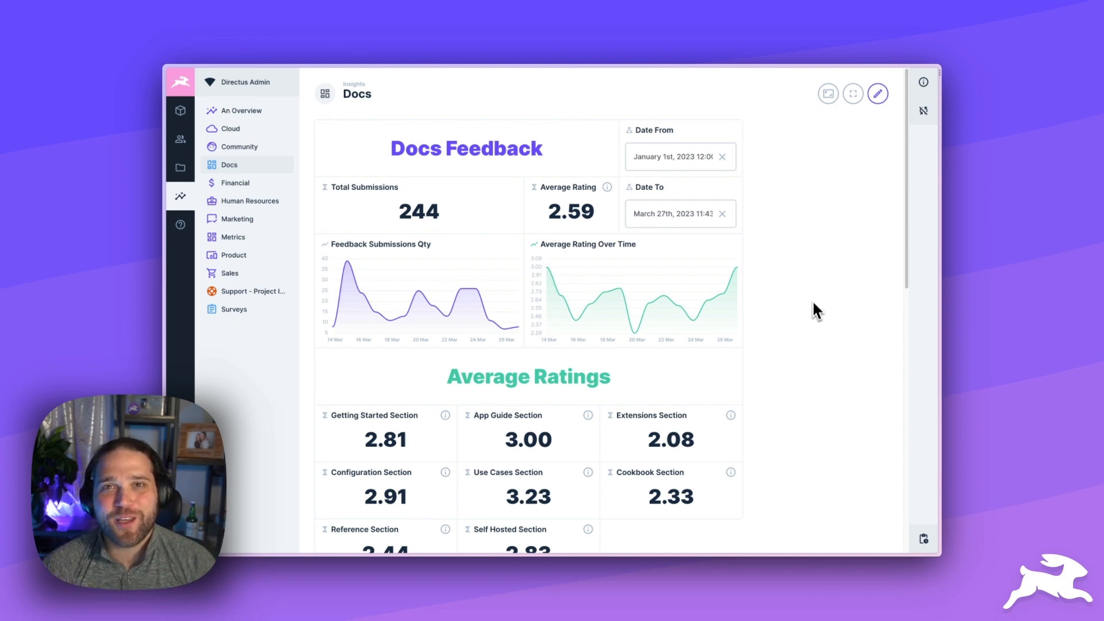